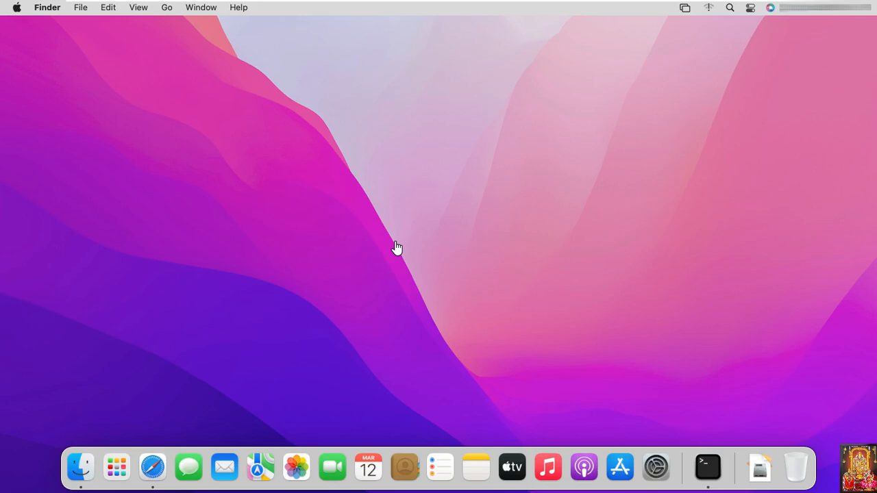
mouse_move(226, 327)
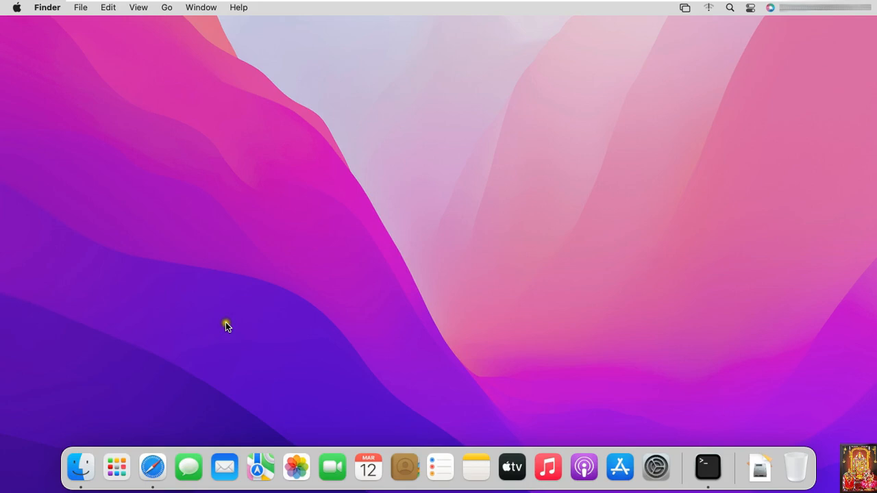
mouse_move(146, 372)
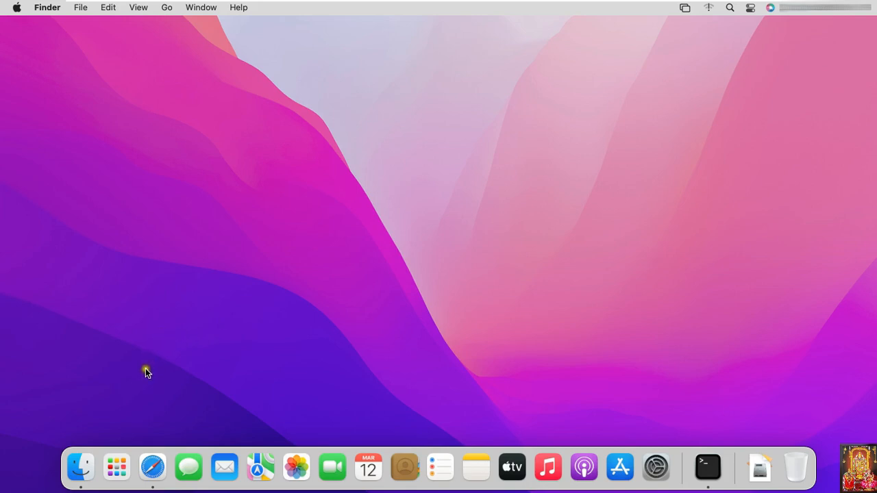
mouse_move(81, 468)
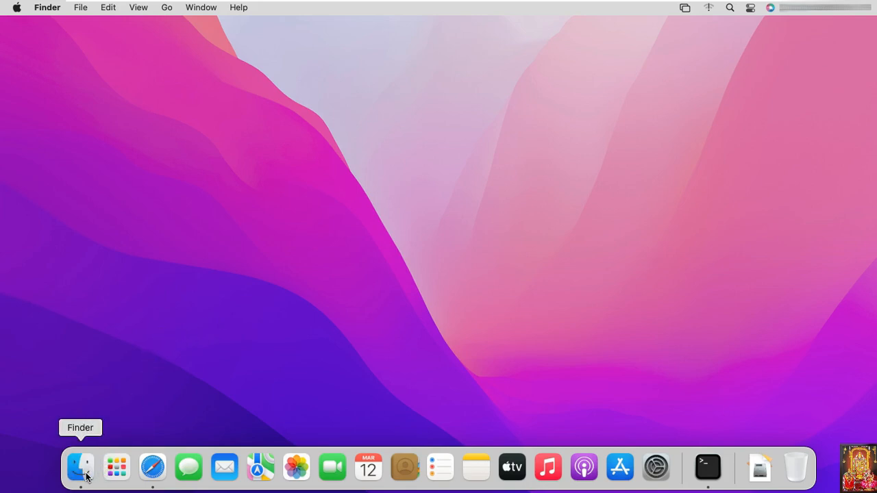
Open the Office 2021 installer package from the Downloads folder in Finder
click(80, 468)
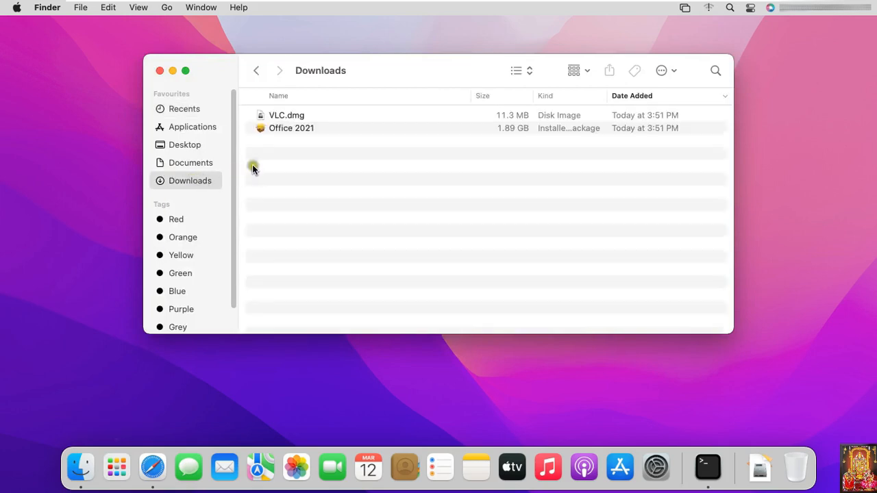
click(291, 128)
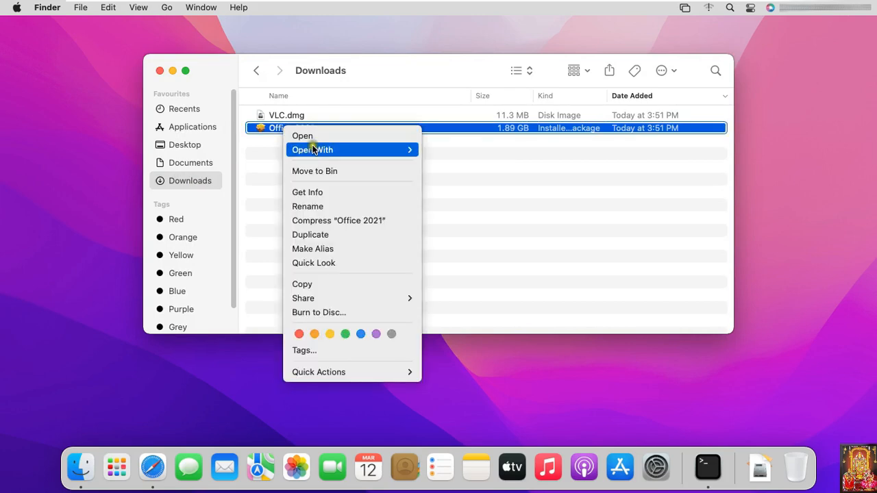
mouse_move(312, 149)
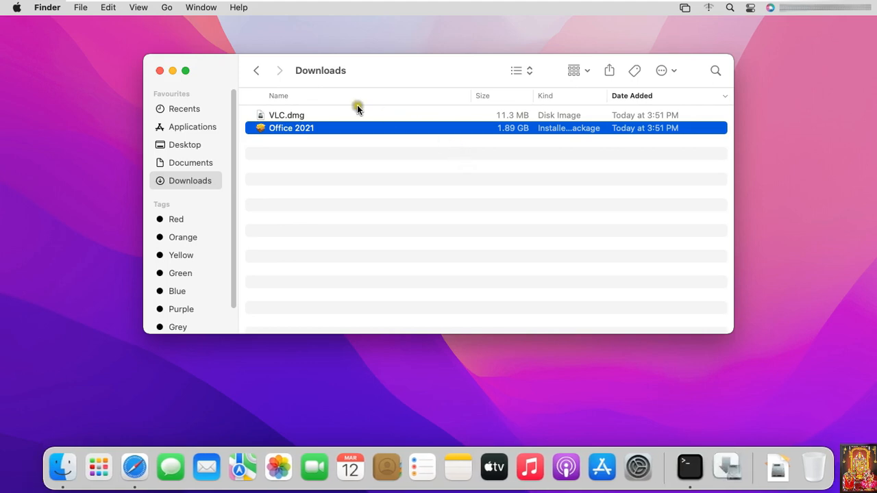
double_click(291, 129)
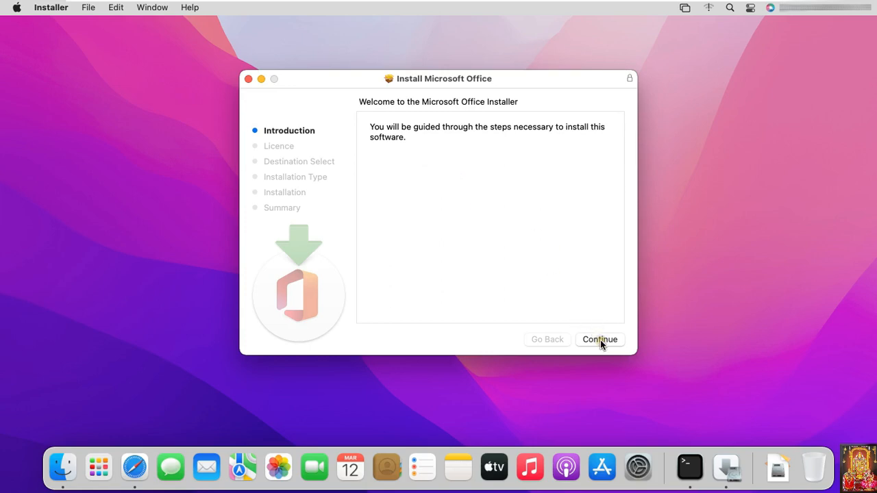
Agree to the Office licence and start the standard install on BigSur
click(600, 340)
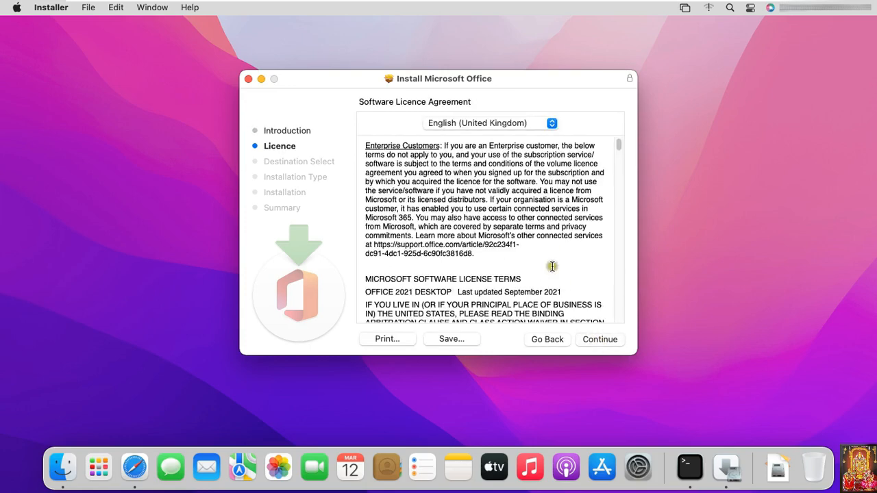
click(599, 339)
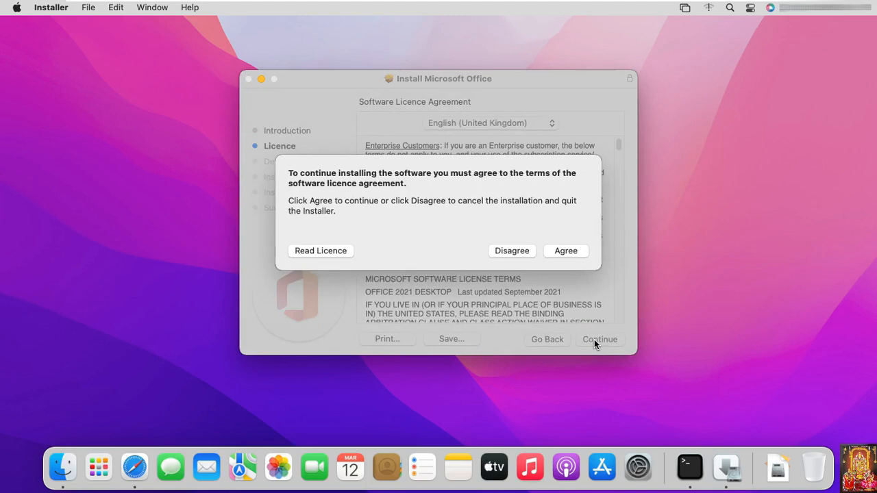
click(565, 250)
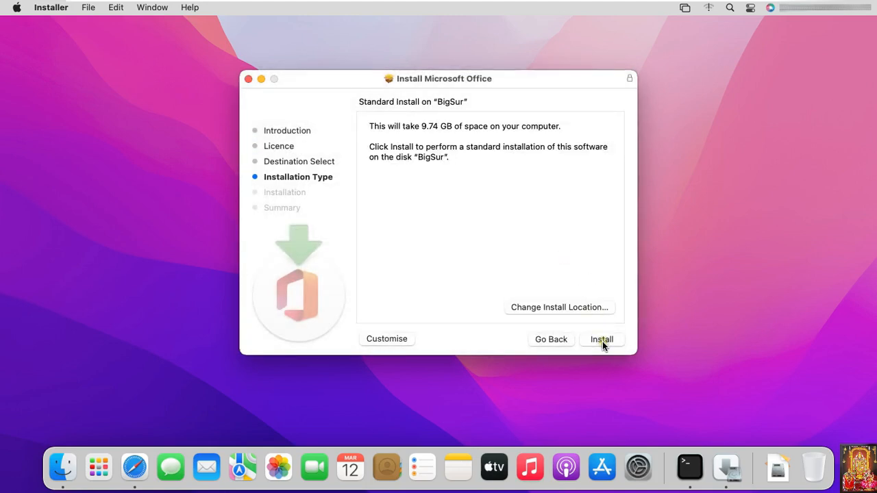
click(602, 339)
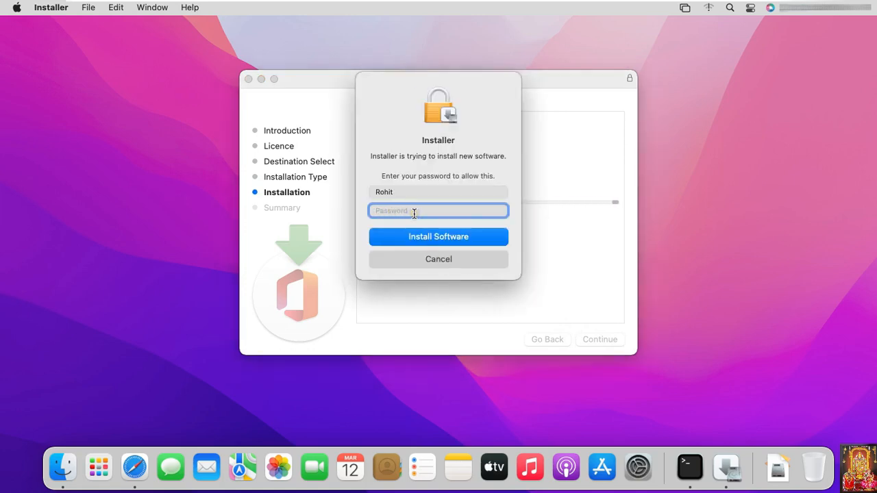
Authorise the Office installation with the administrator password
text(•••)
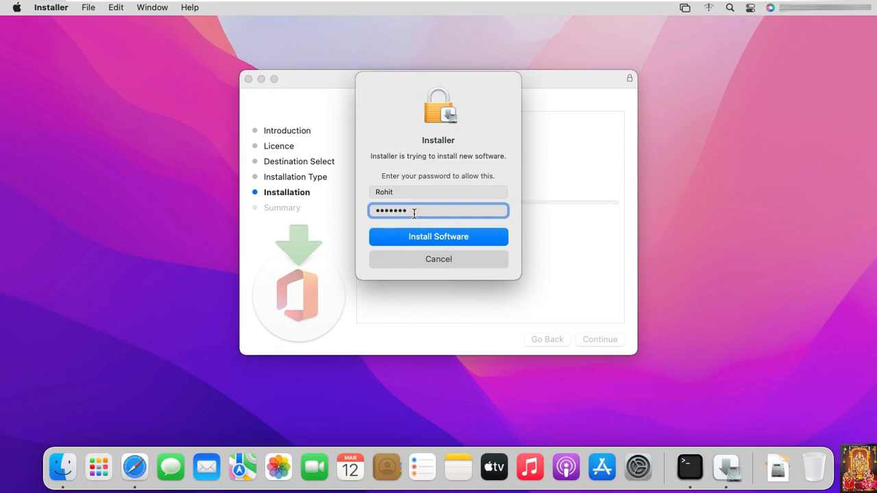
click(438, 236)
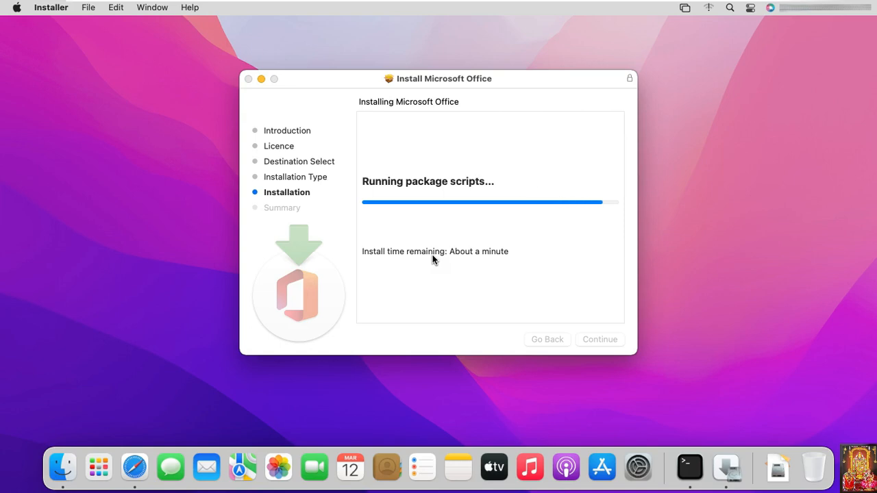
mouse_move(442, 269)
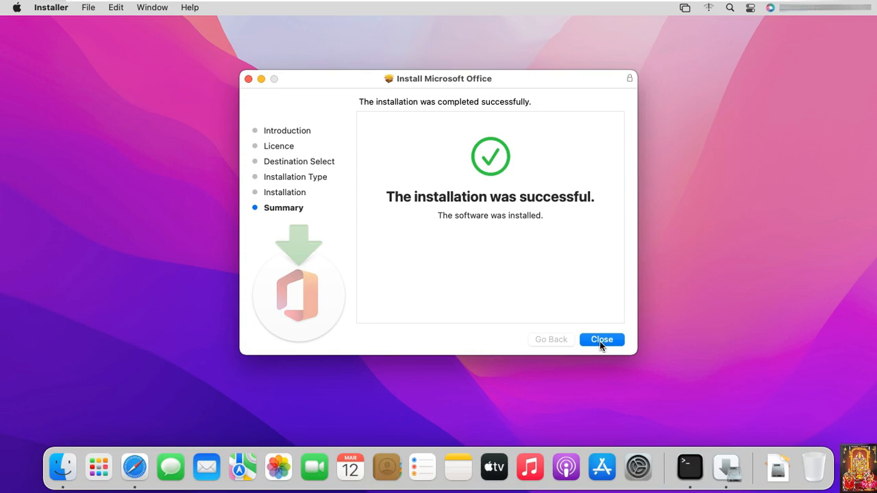
Close the finished installer and keep the Office installer package
click(601, 339)
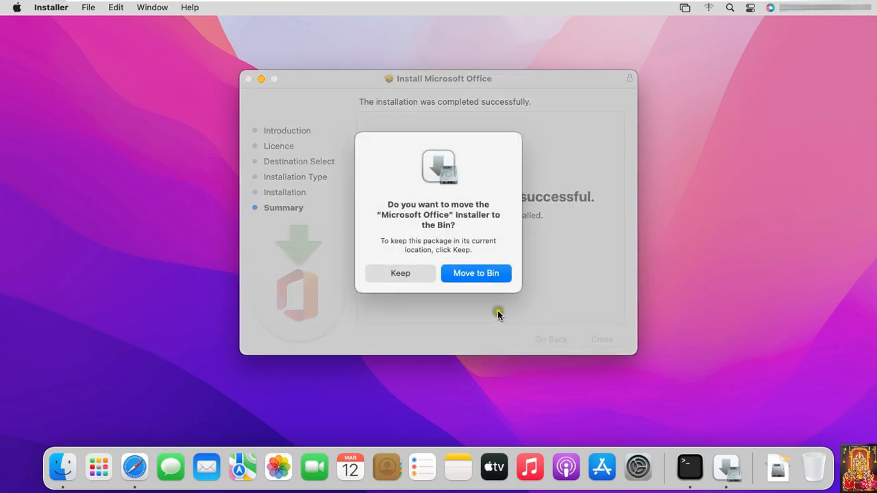
mouse_move(419, 267)
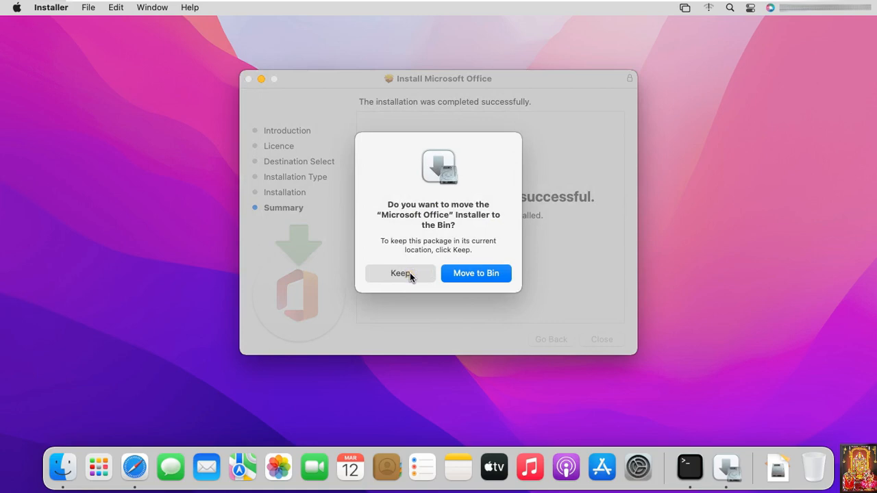
click(400, 273)
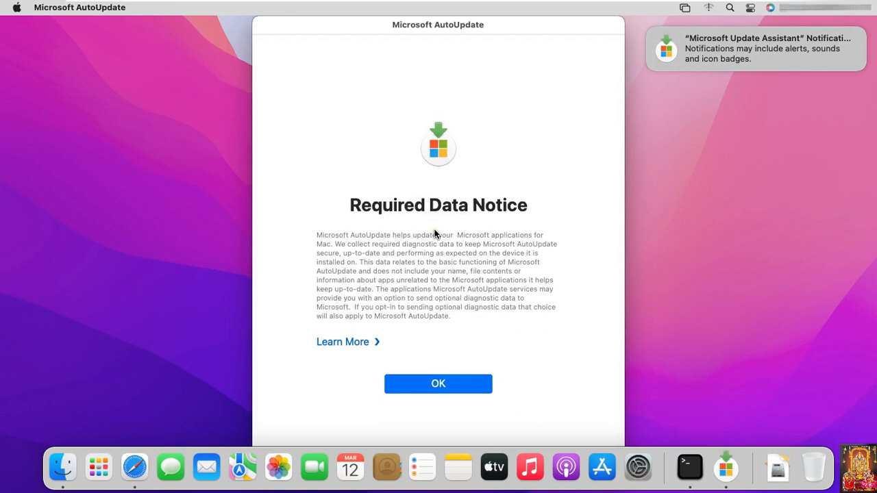
mouse_move(482, 135)
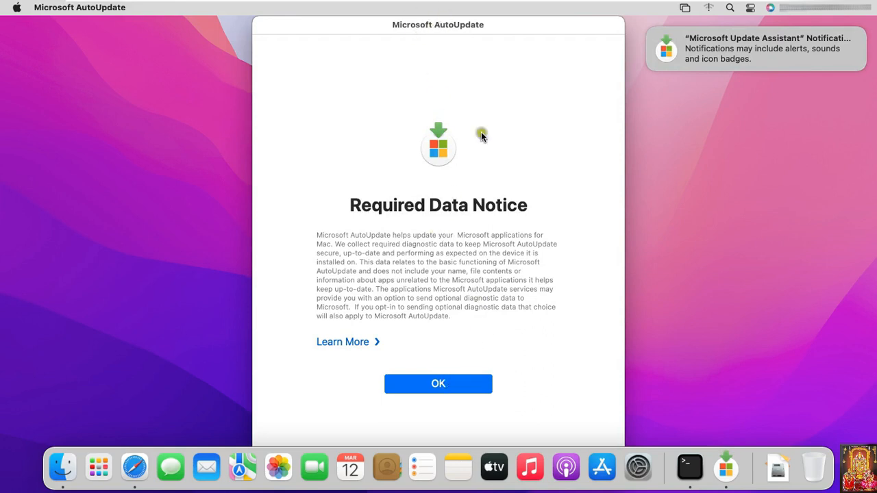
Accept AutoUpdate's data notice and retry the update check until one update appears
click(438, 384)
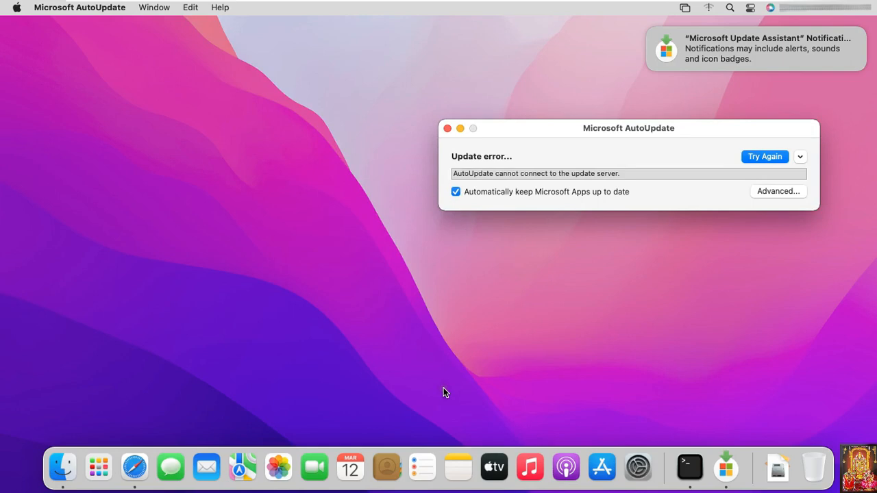
mouse_move(674, 129)
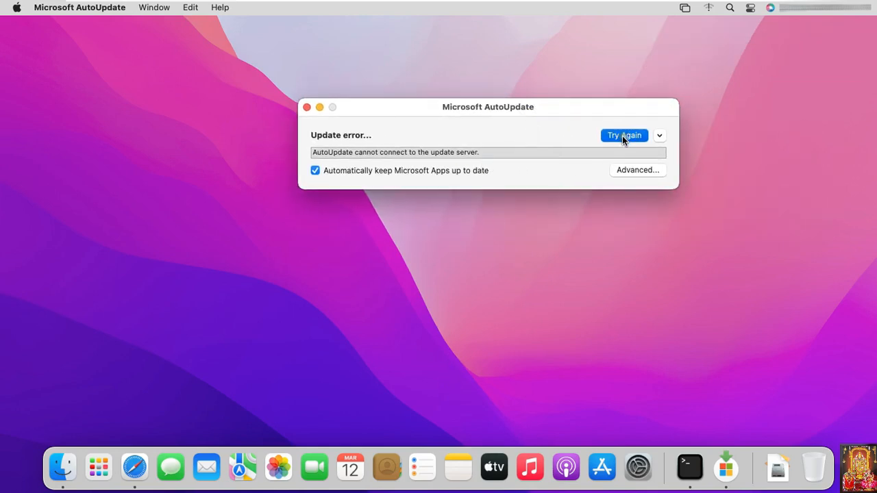
click(659, 135)
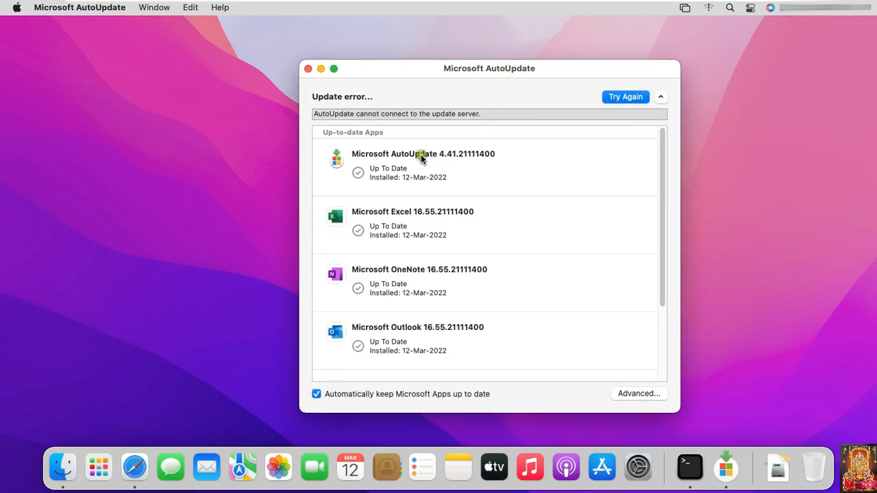
mouse_move(403, 225)
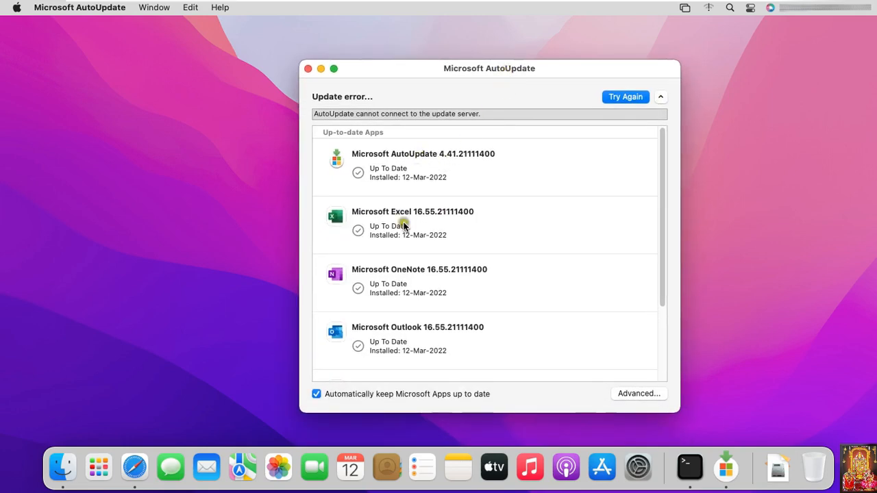
mouse_move(432, 329)
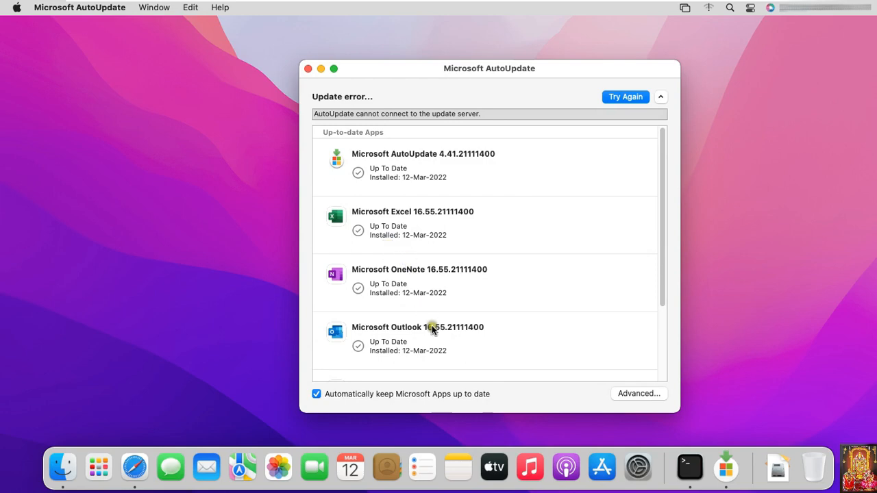
scroll(down, 3)
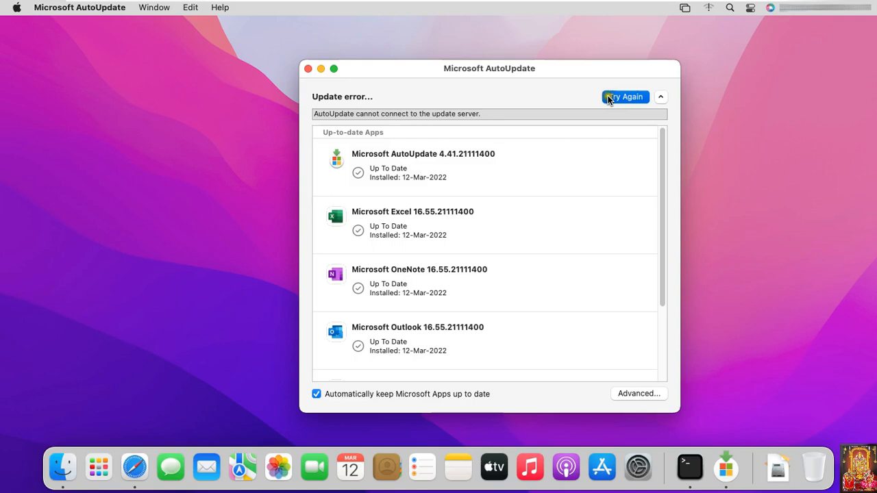
click(625, 97)
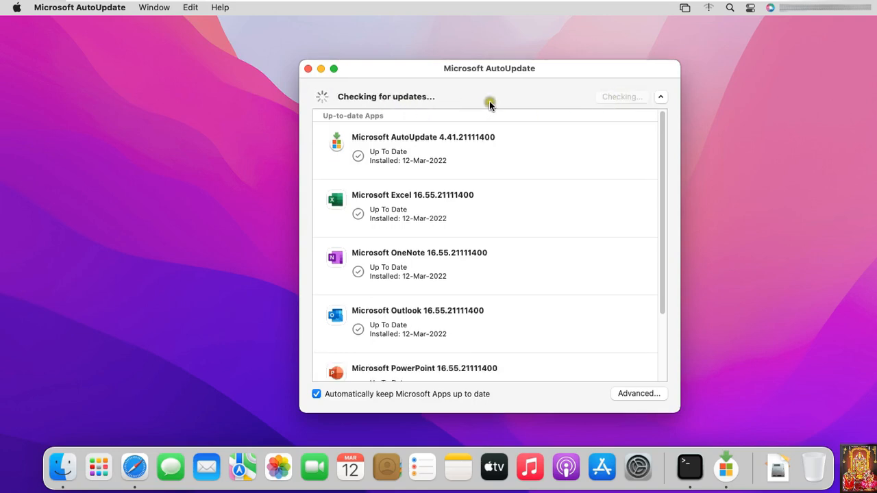
mouse_move(489, 104)
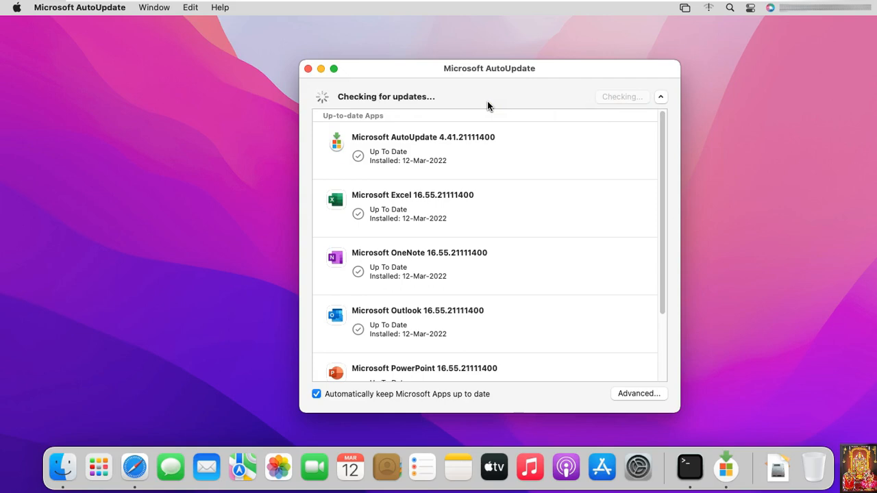
mouse_move(555, 103)
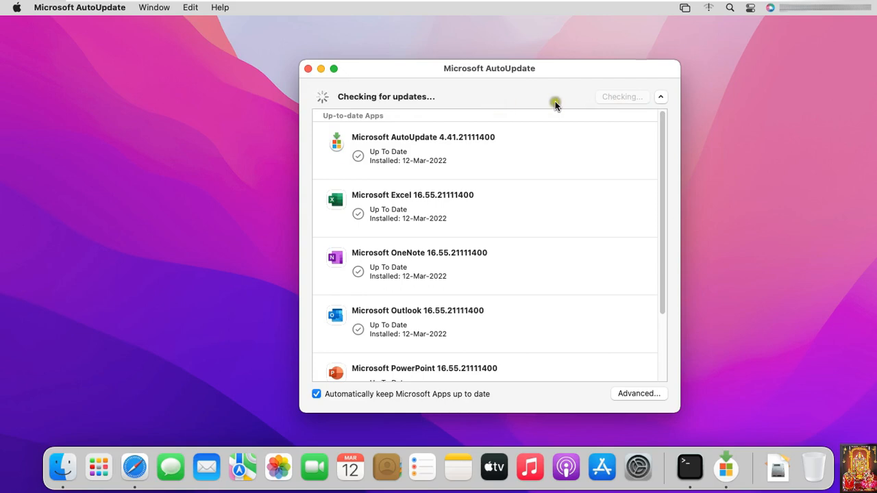
click(660, 96)
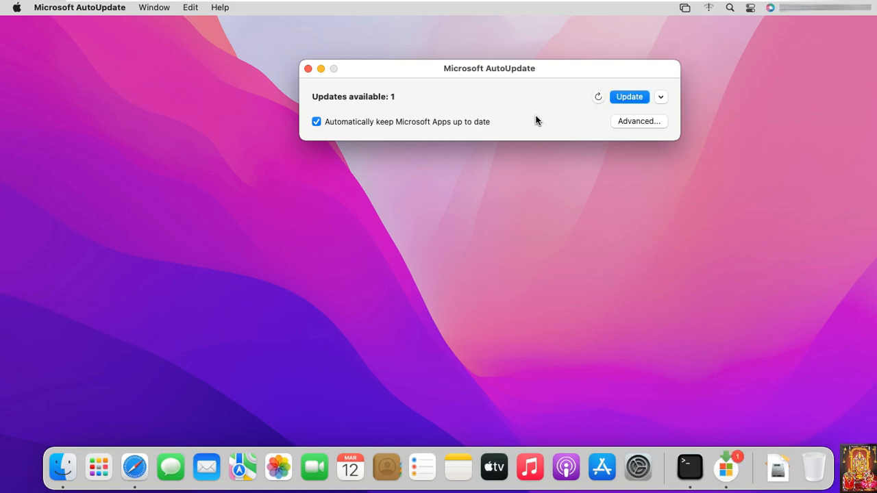
Show the update details and install the Microsoft AutoUpdate 4.44 update
click(660, 97)
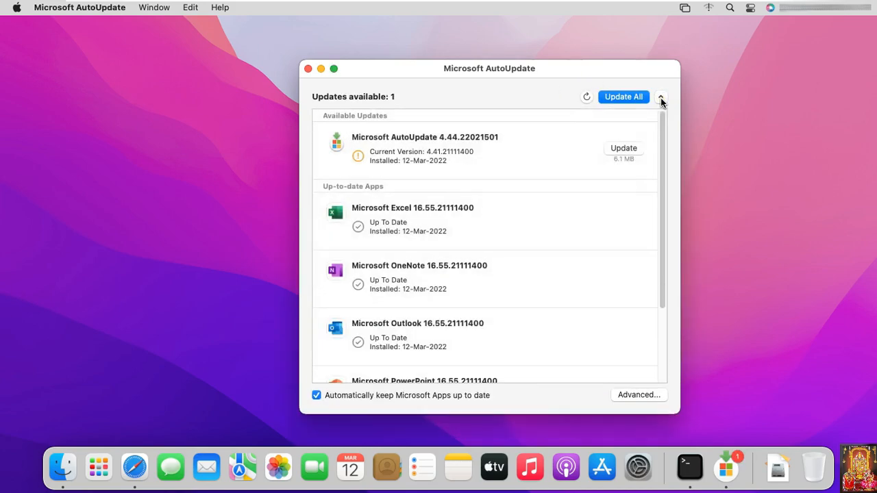
click(623, 96)
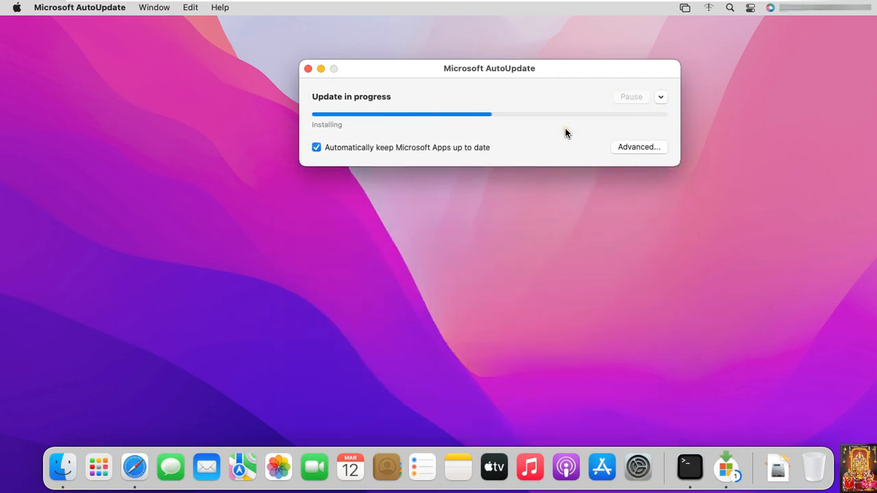
click(308, 68)
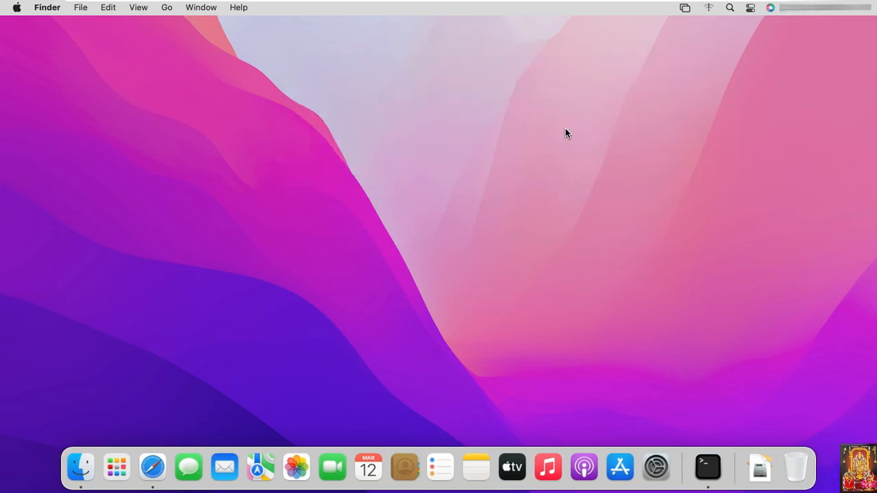
mouse_move(733, 130)
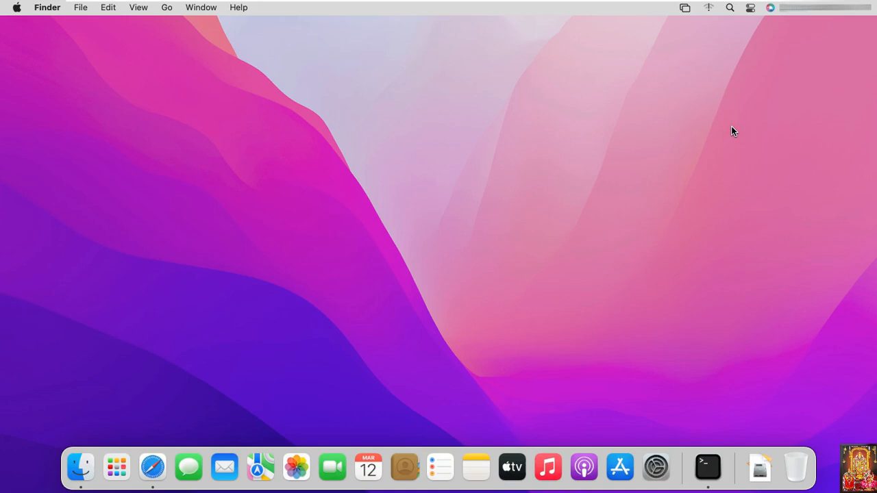
mouse_move(116, 468)
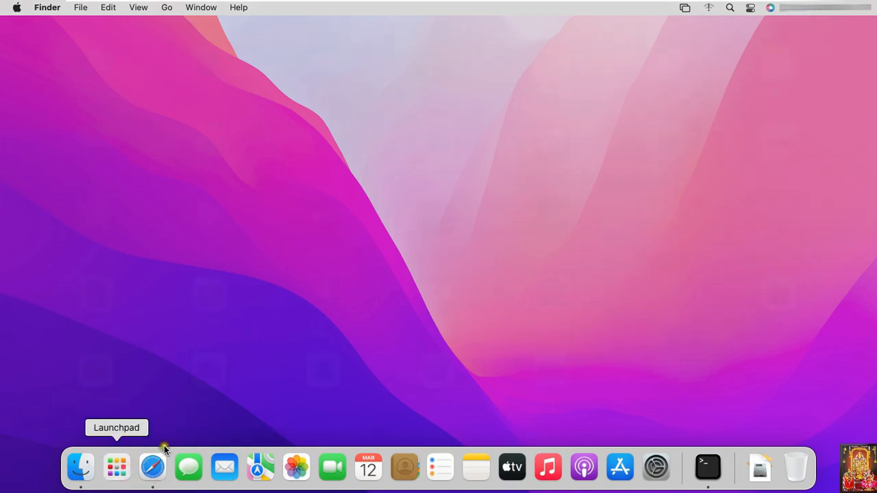
Launch Word from Launchpad, dismiss the privacy and welcome screens, and create a blank document
click(116, 467)
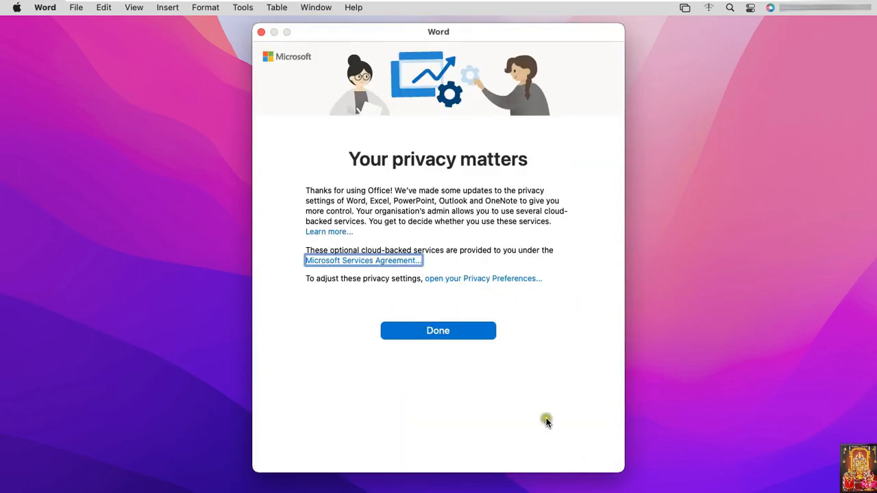
click(437, 330)
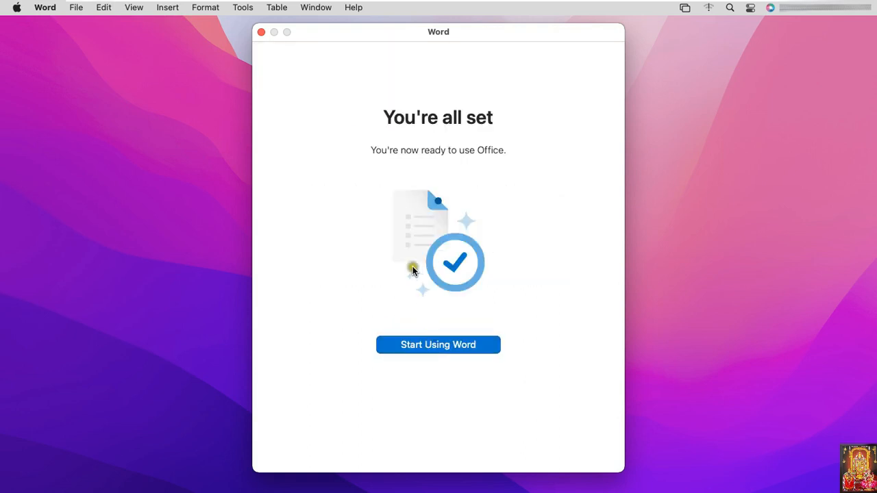
click(438, 345)
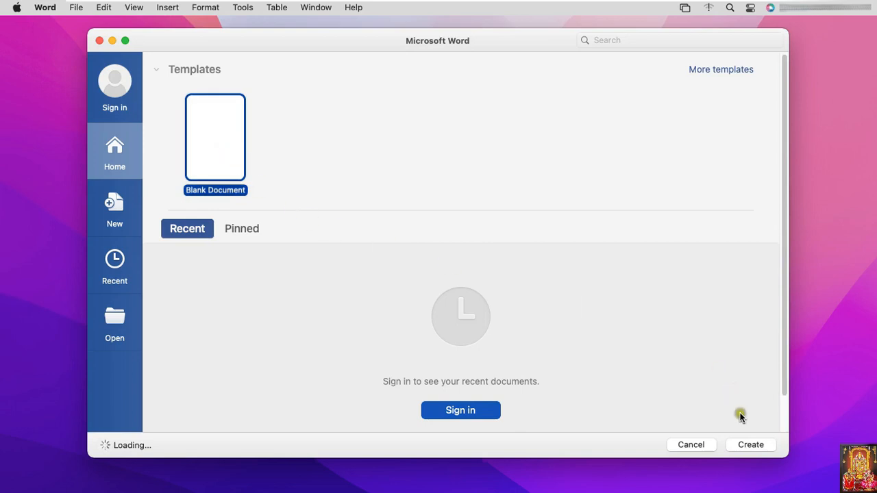
click(751, 445)
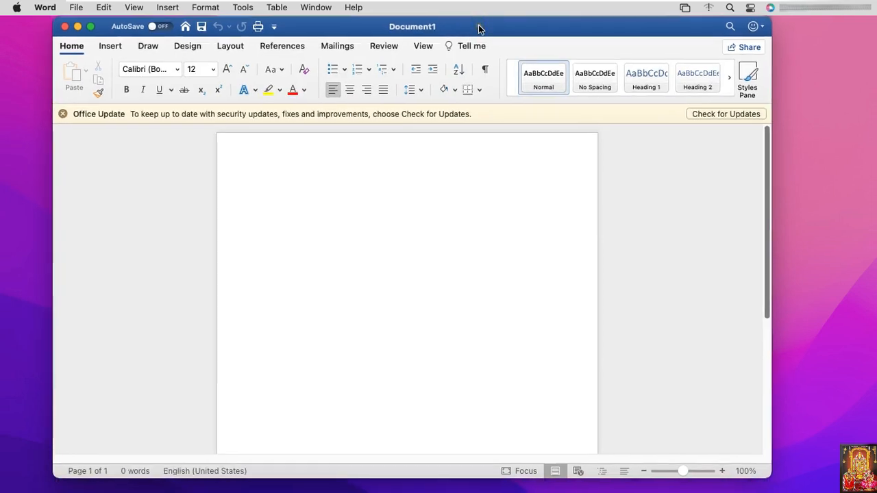
Check Word 16.55's Office LTSC Standard 2021 licence in About, then close the document
click(16, 8)
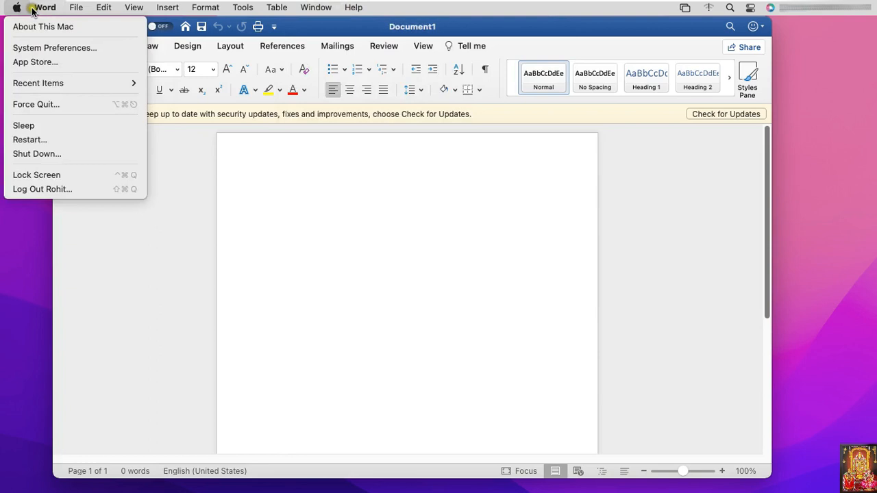
click(46, 7)
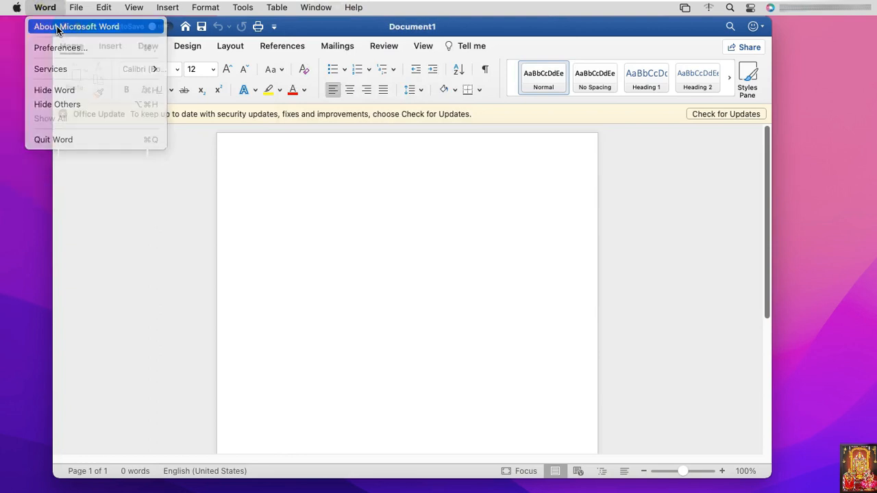
click(76, 26)
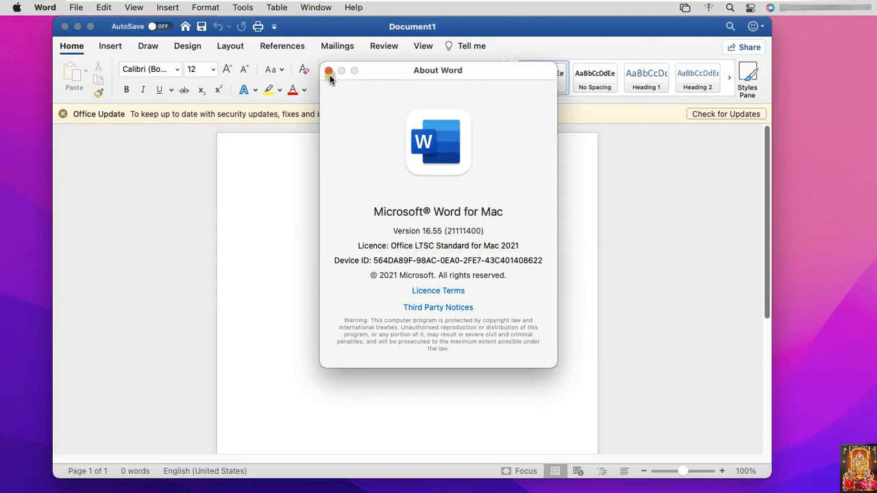
click(328, 70)
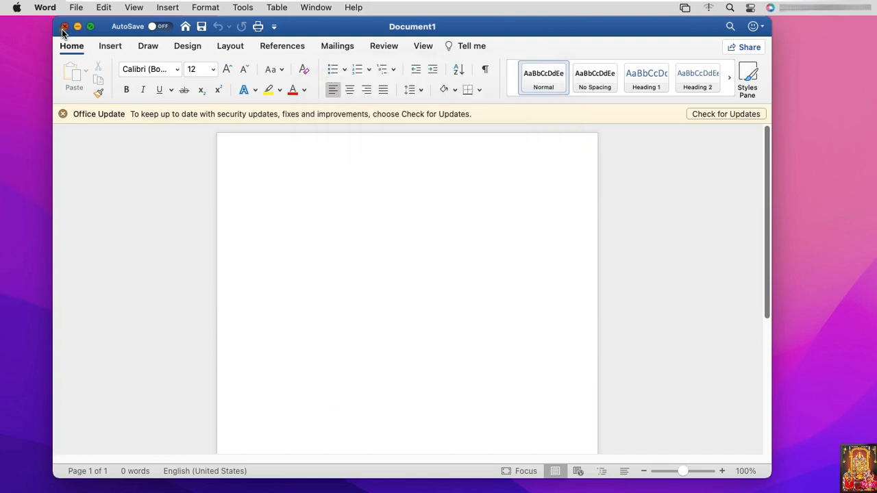
click(64, 26)
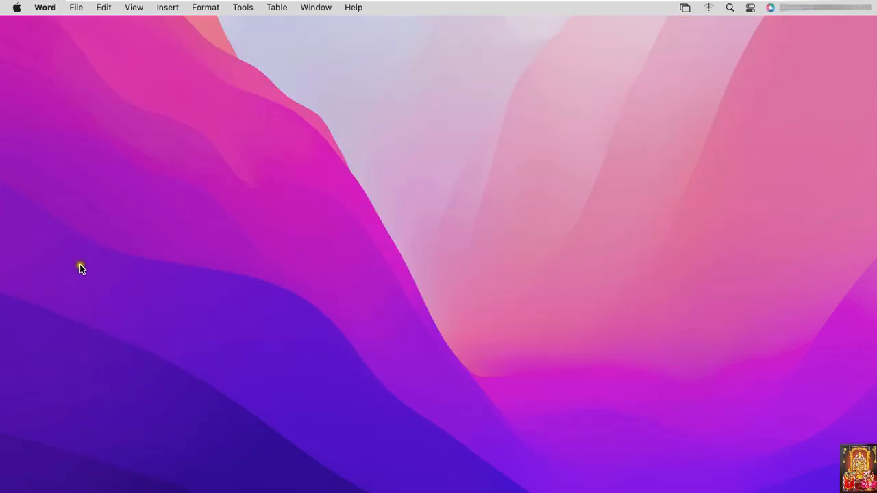